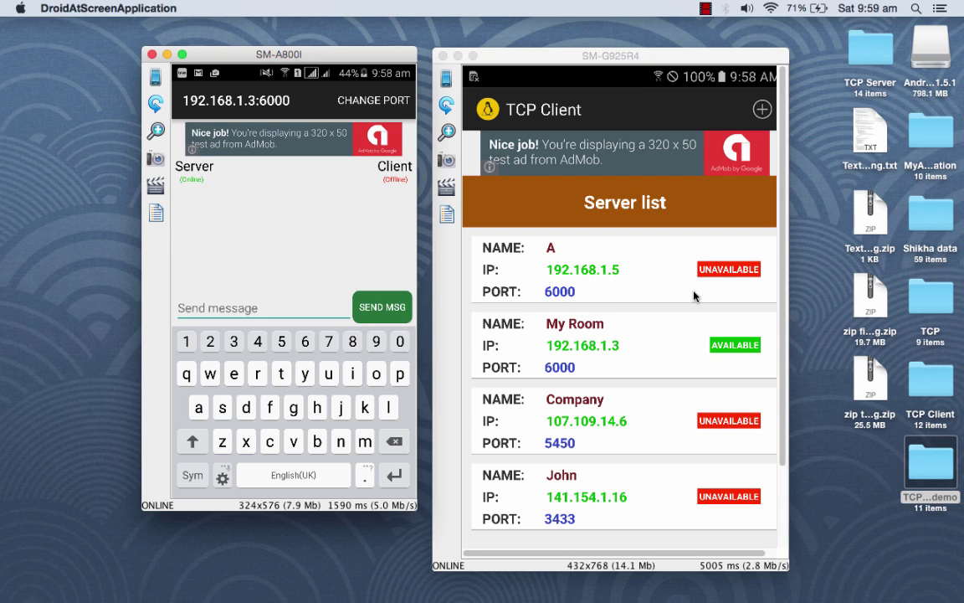
- Select the available My Room server at 192.168.1.3:6000 on the client phone
click(234, 308)
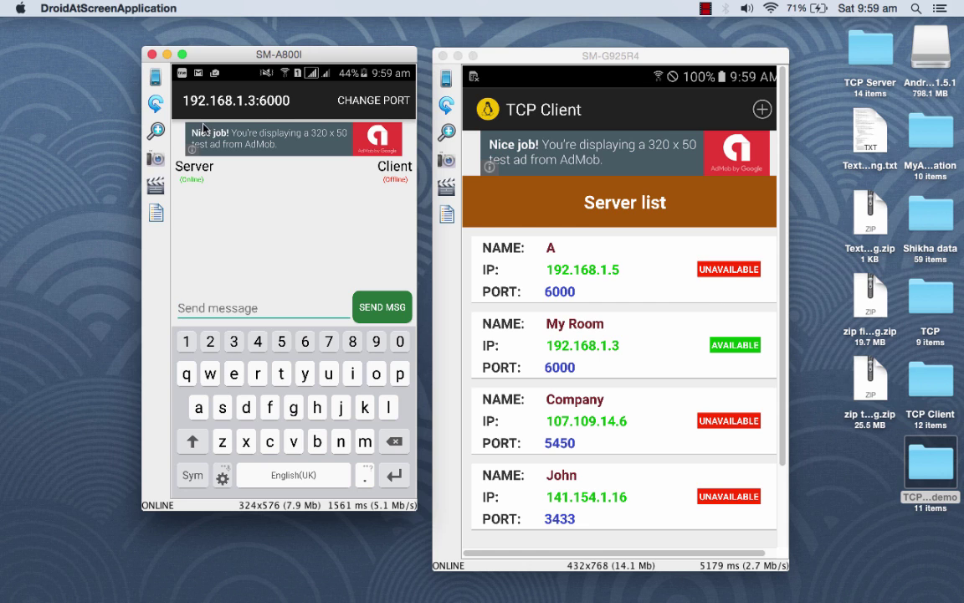
mouse_move(277, 113)
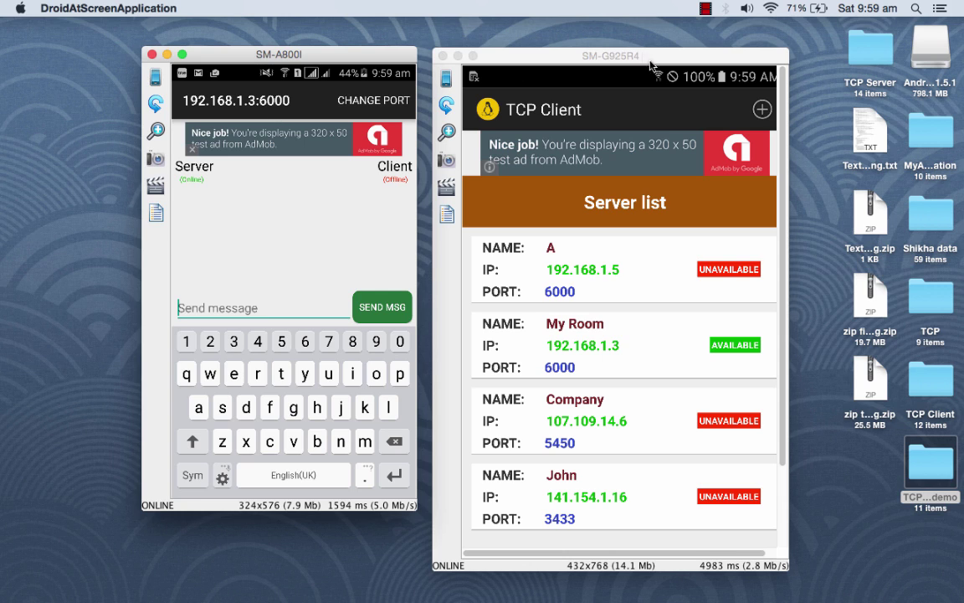
mouse_move(640, 99)
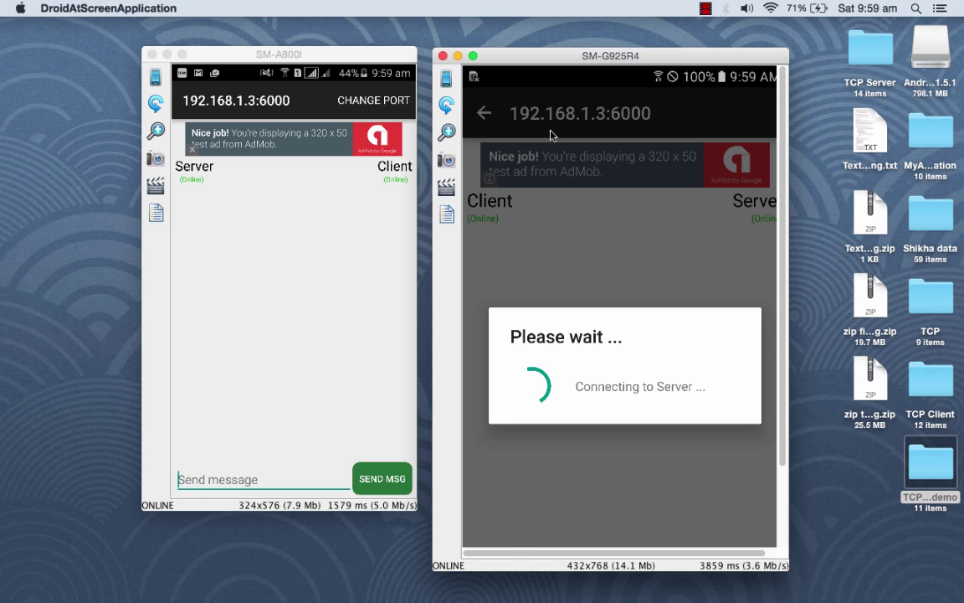
- Send 'hi i am server' from the server phone and 'hello i am client' from the client phone
click(583, 394)
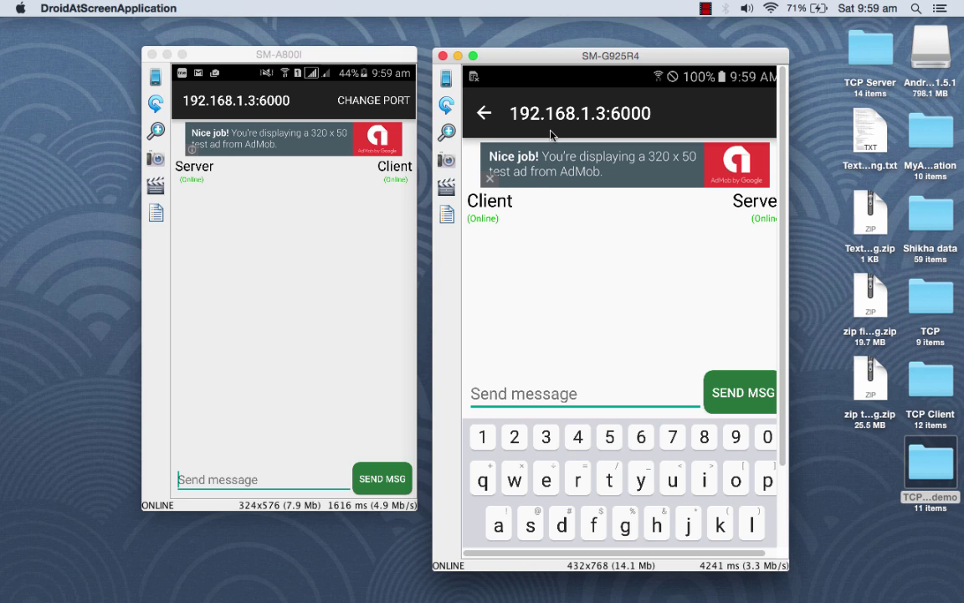
text(hi i am serv)
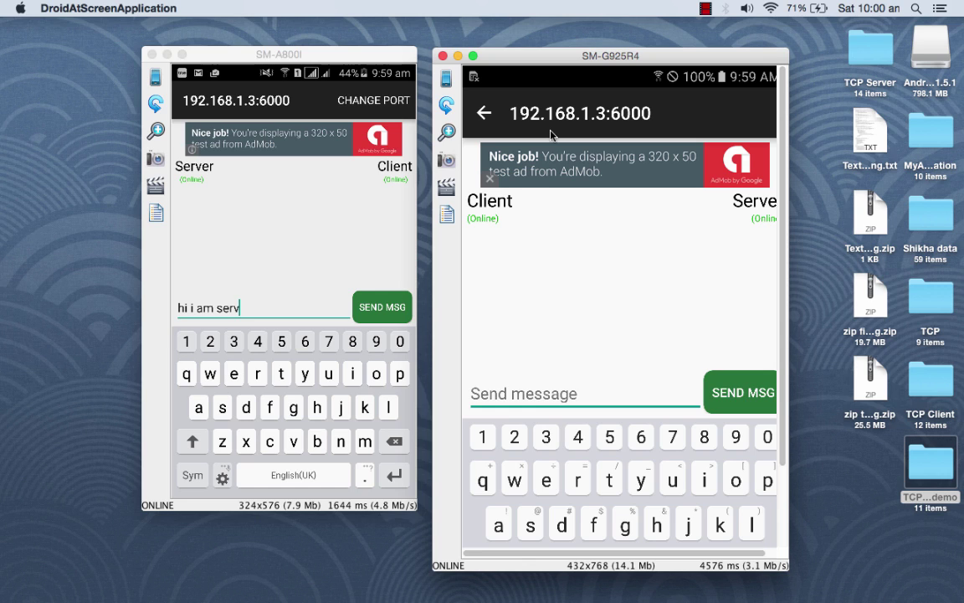
click(381, 306)
text(hello i)
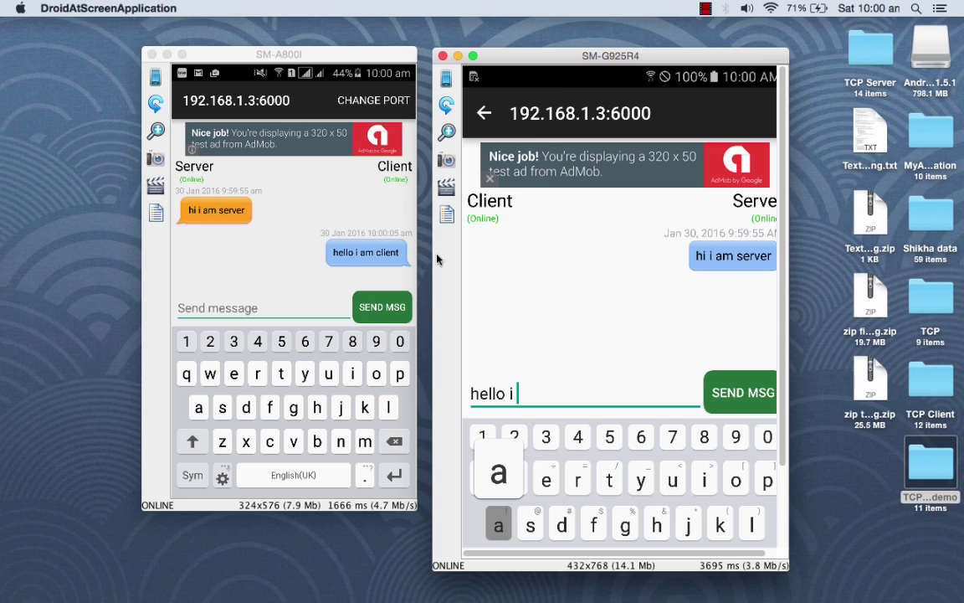
click(740, 392)
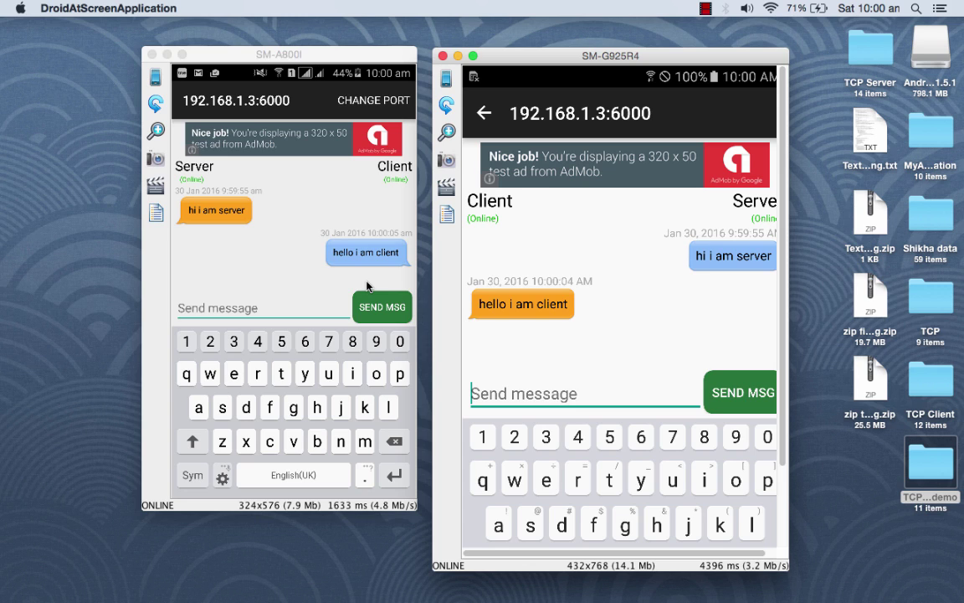
mouse_move(390, 264)
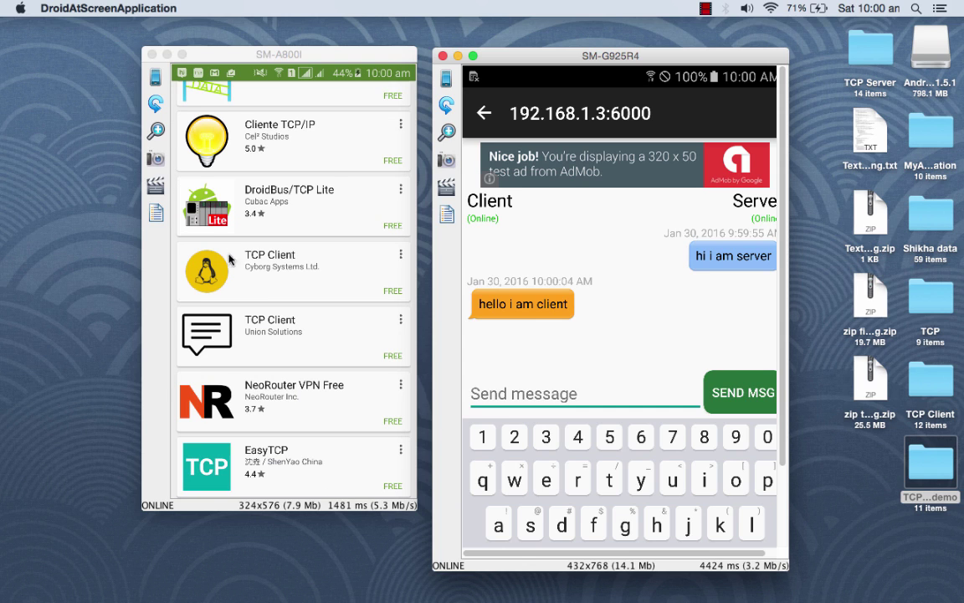
mouse_move(250, 282)
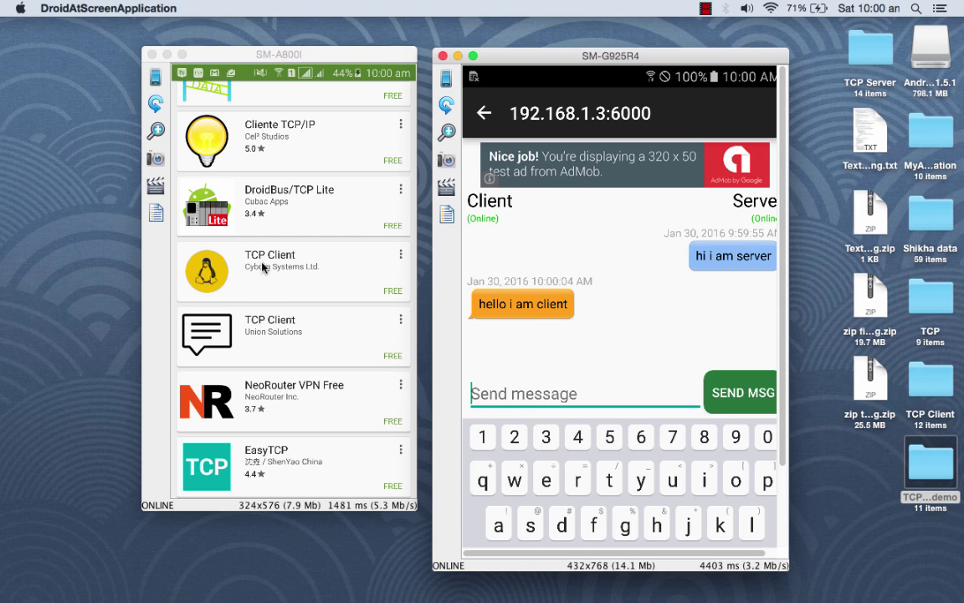
mouse_move(322, 274)
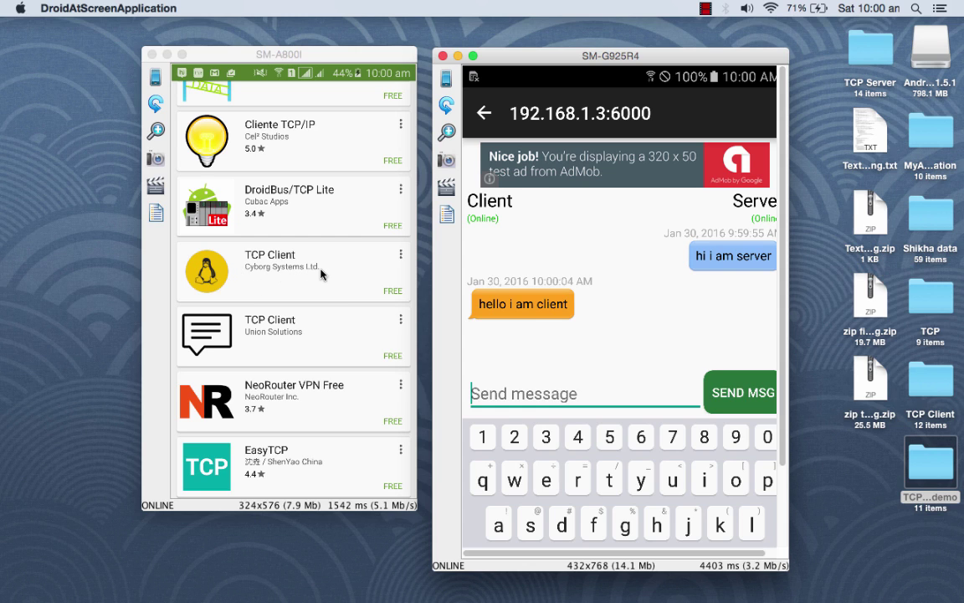
mouse_move(475, 262)
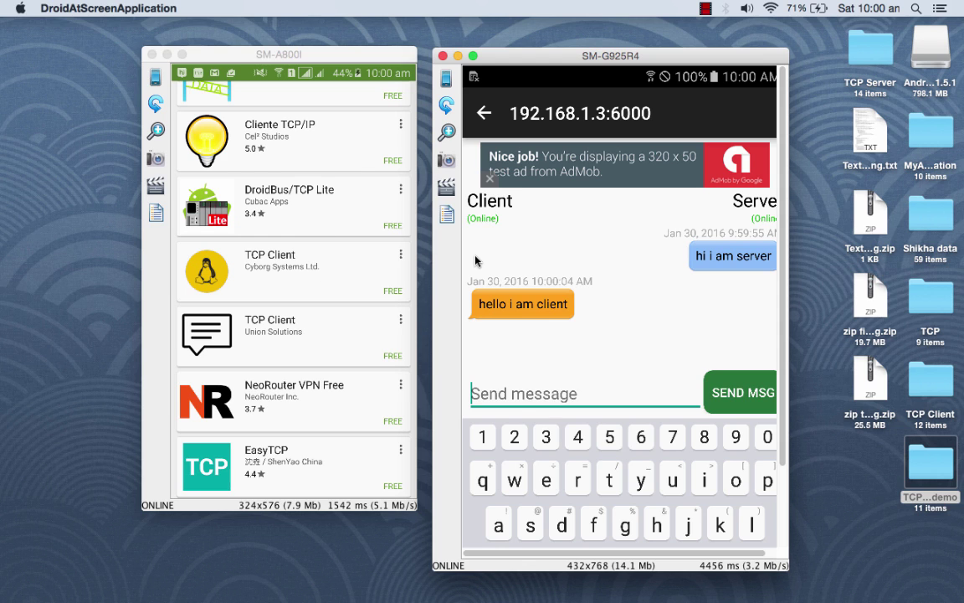
mouse_move(607, 577)
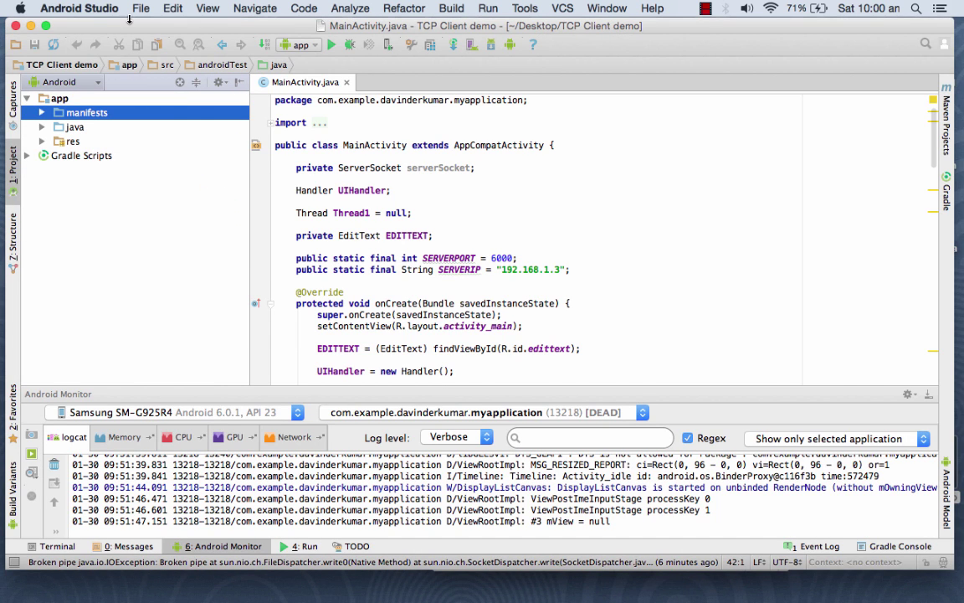
- Review the internet and network-state permissions in AndroidManifest.xml, then close that editor
click(140, 8)
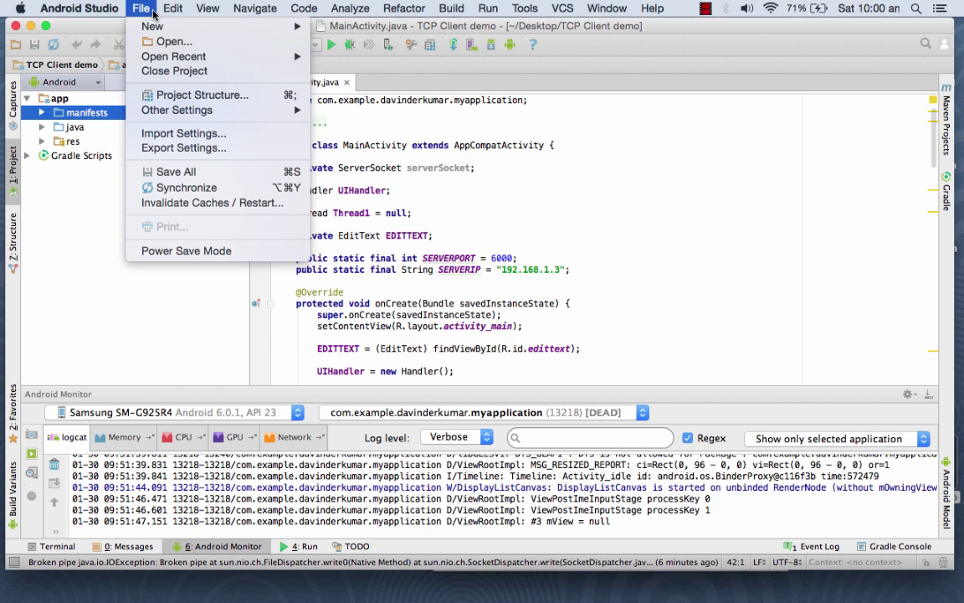
mouse_move(152, 26)
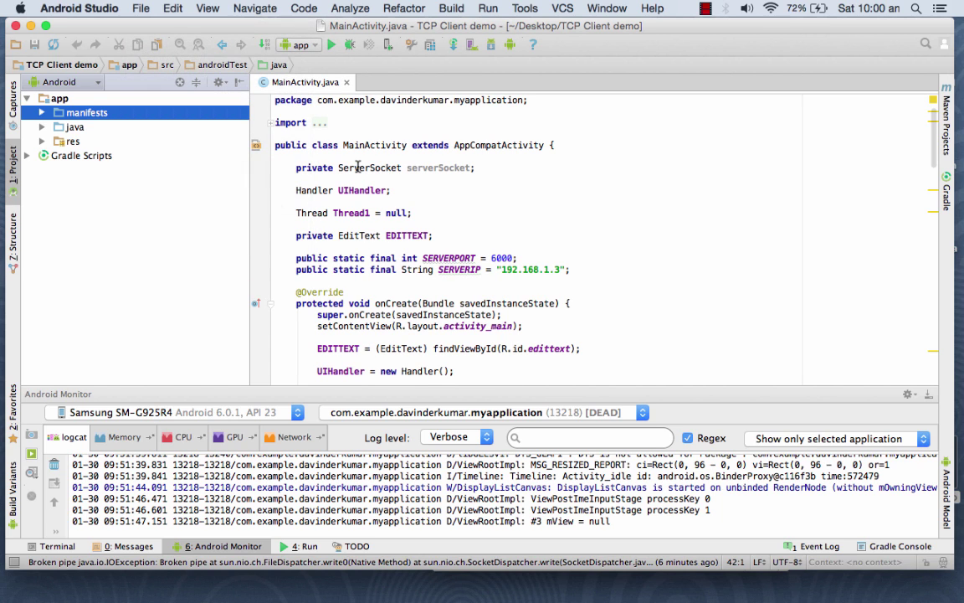
click(87, 112)
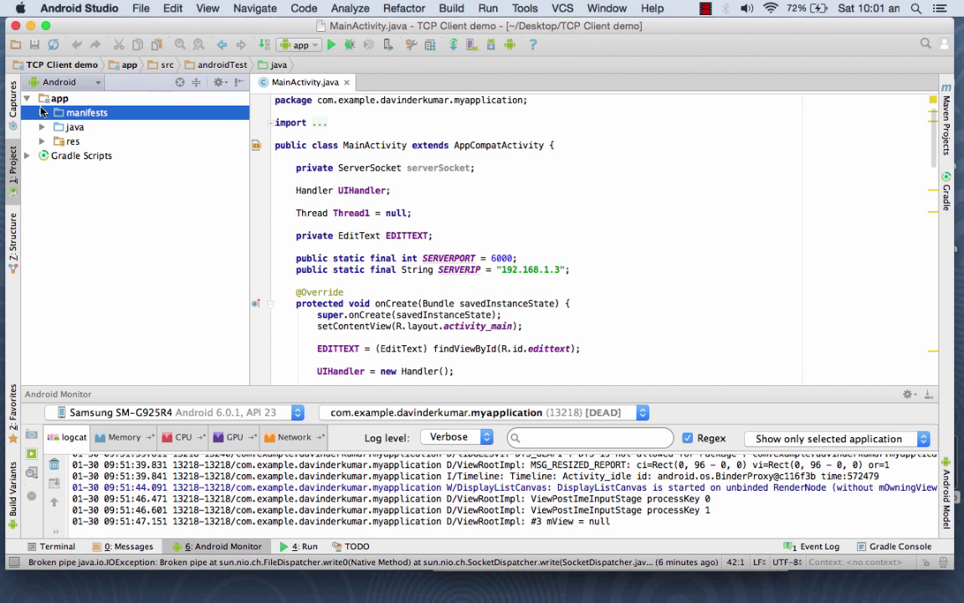
click(41, 113)
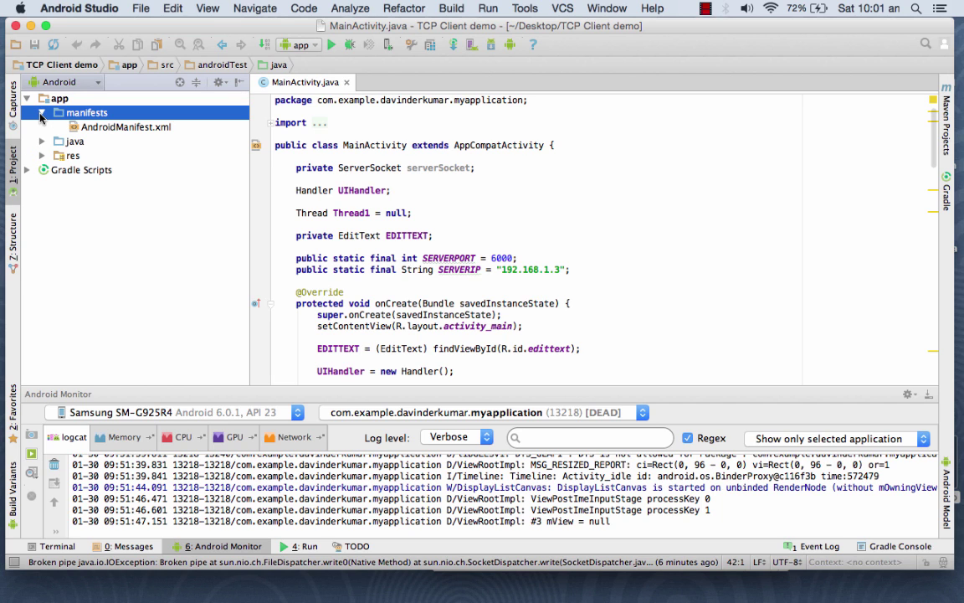
double_click(126, 127)
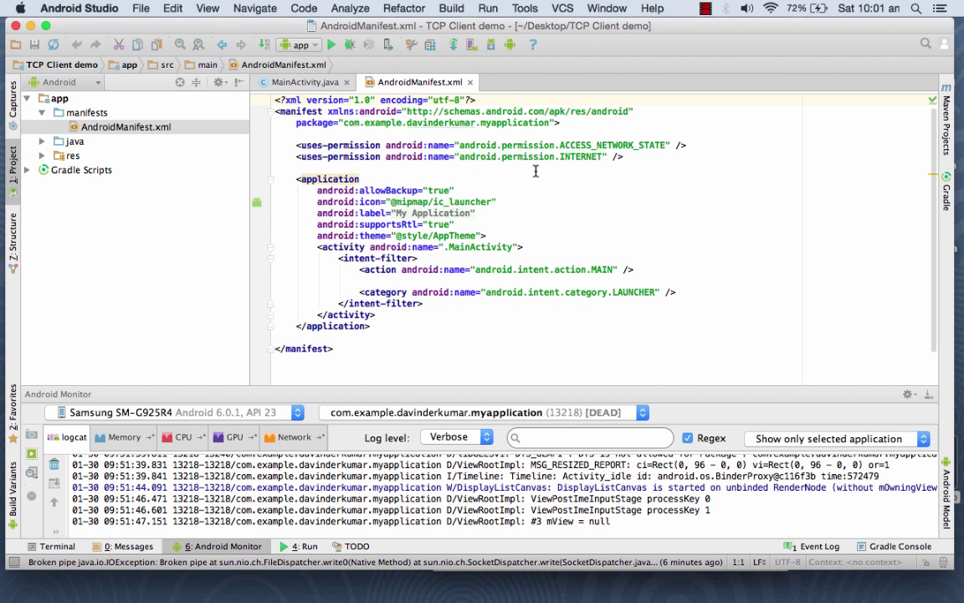
mouse_move(628, 134)
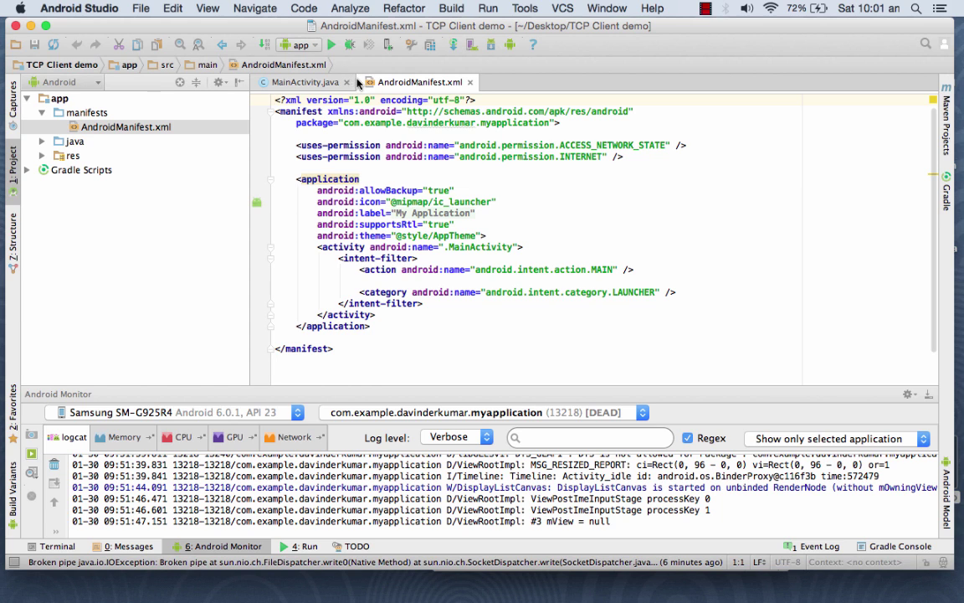
click(303, 81)
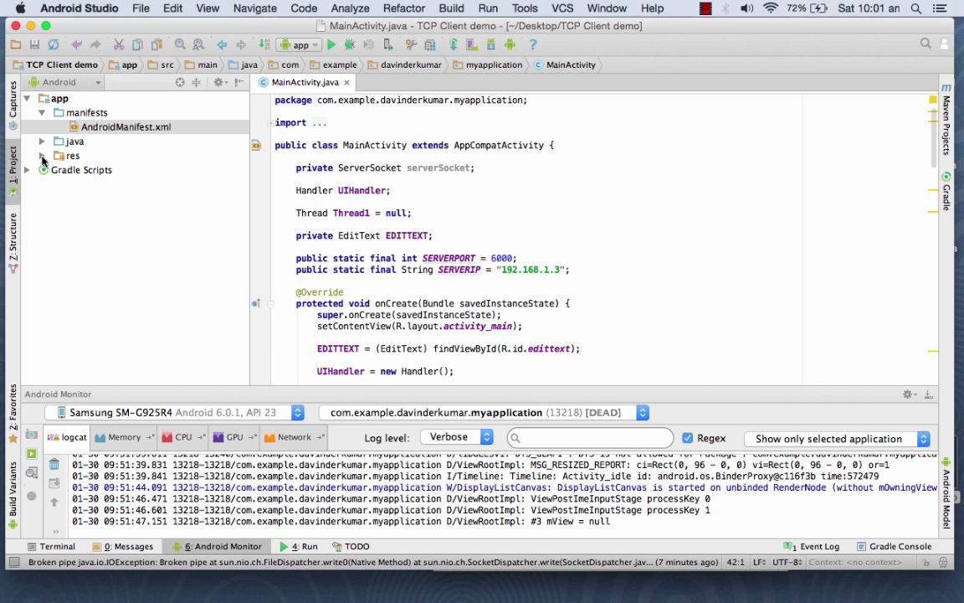
- Open res/layout/activity_main.xml and view its EditText XML beside the phone preview
click(42, 156)
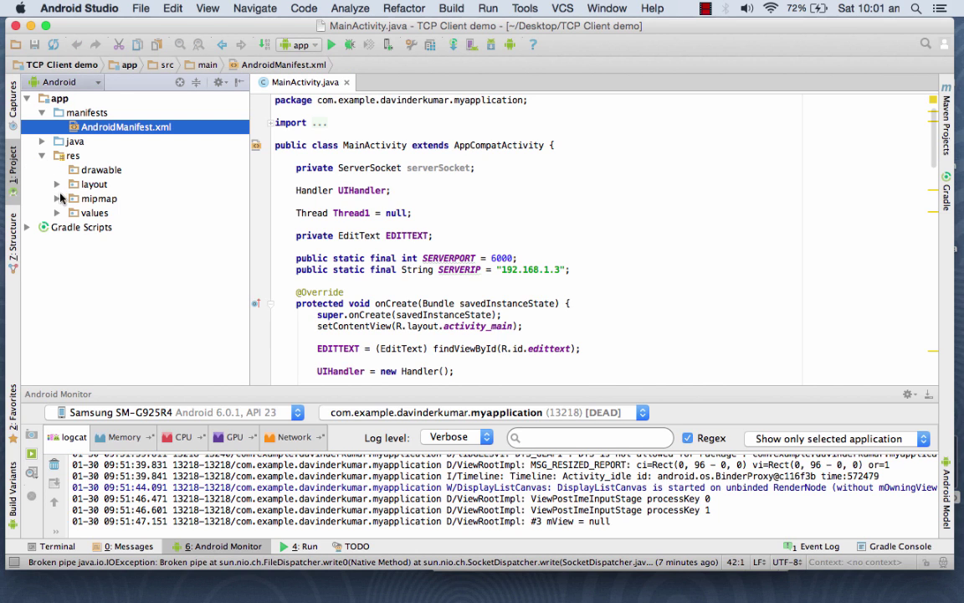
click(93, 183)
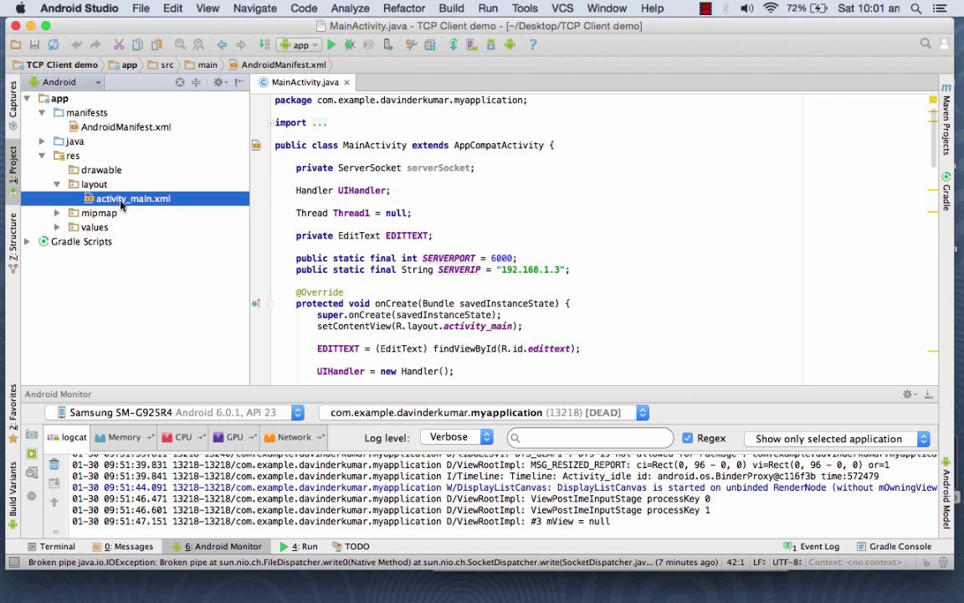
double_click(132, 198)
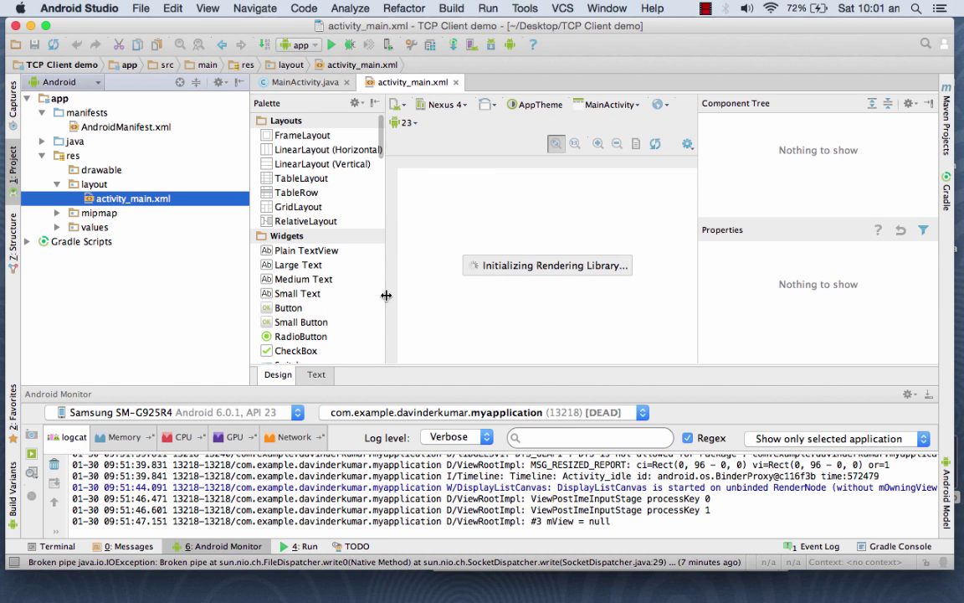
click(316, 374)
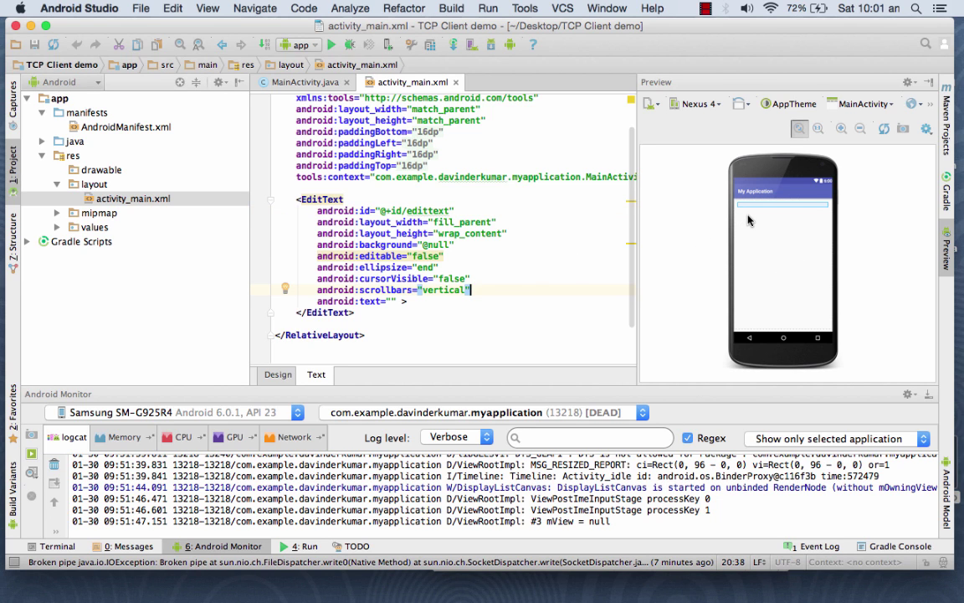
mouse_move(836, 301)
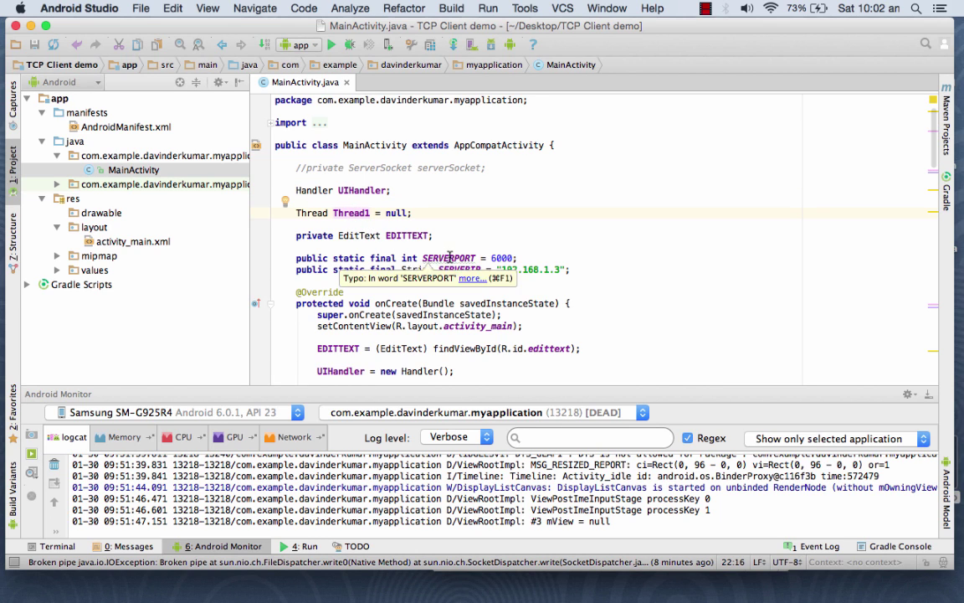
mouse_move(527, 289)
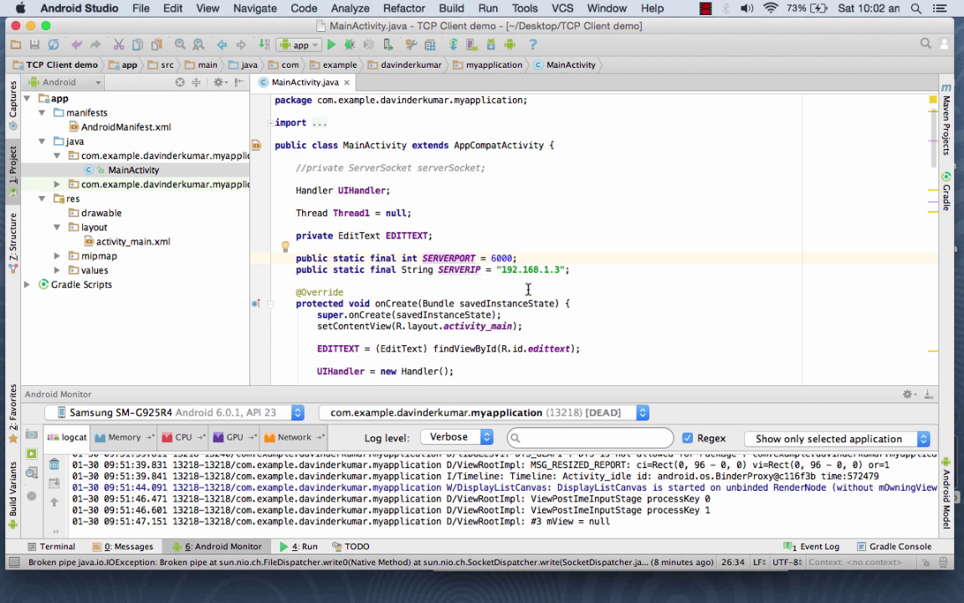
mouse_move(482, 279)
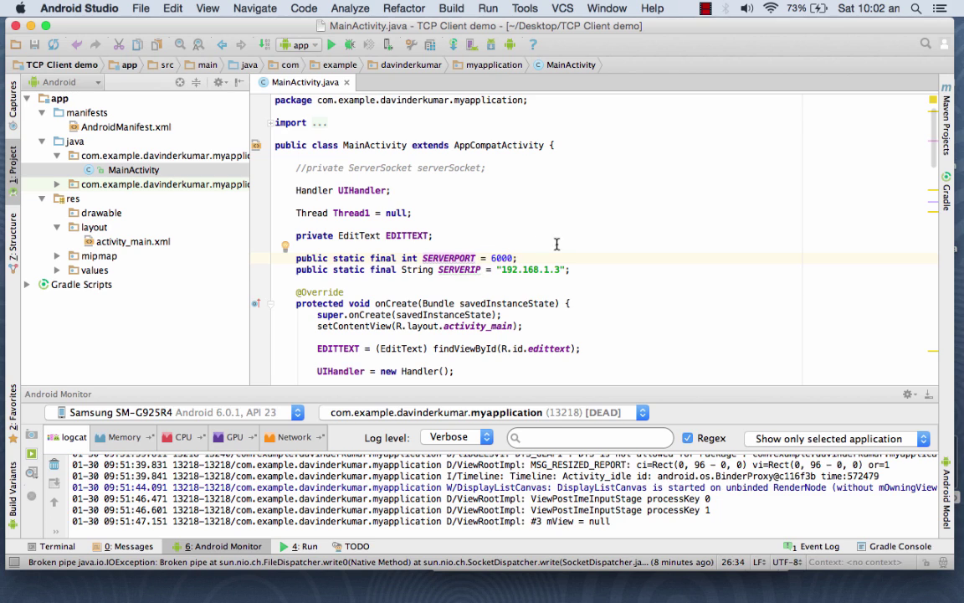
mouse_move(496, 269)
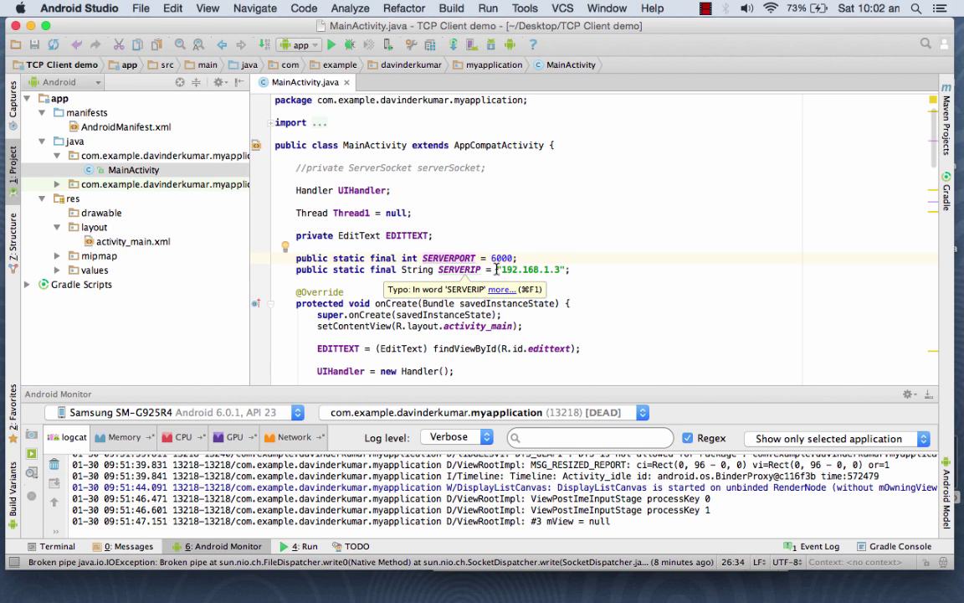
mouse_move(567, 270)
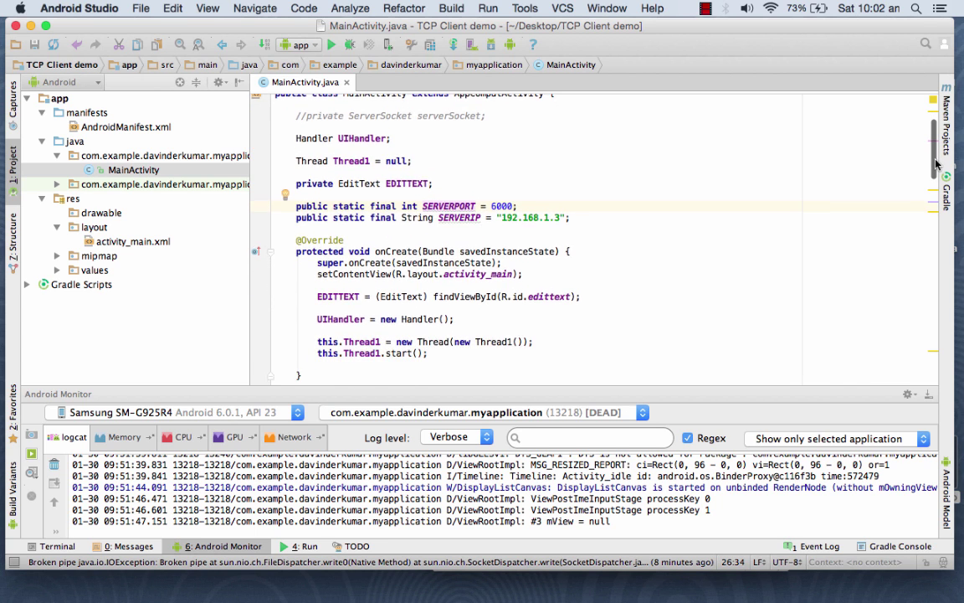
scroll(down, 3)
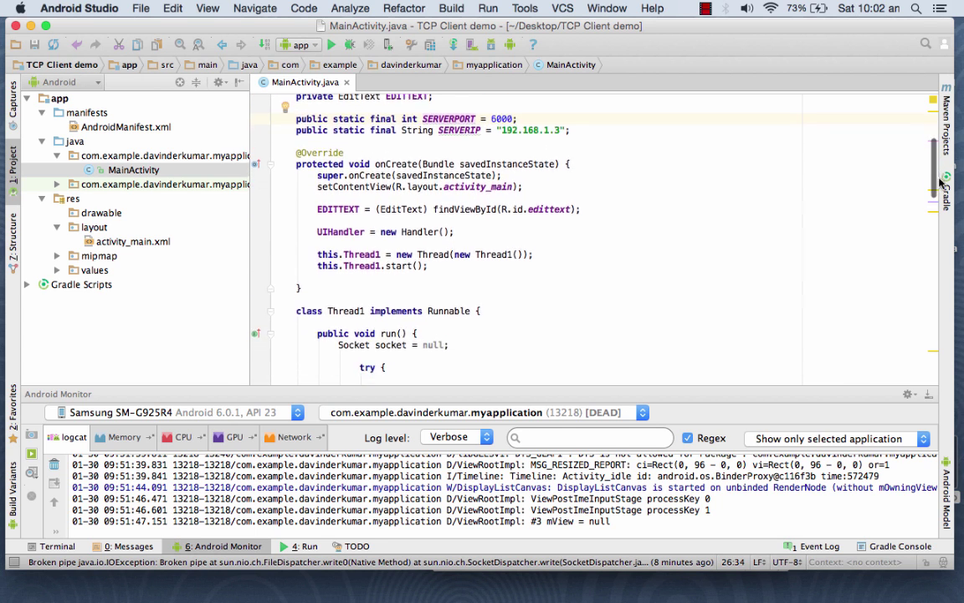
scroll(down, 3)
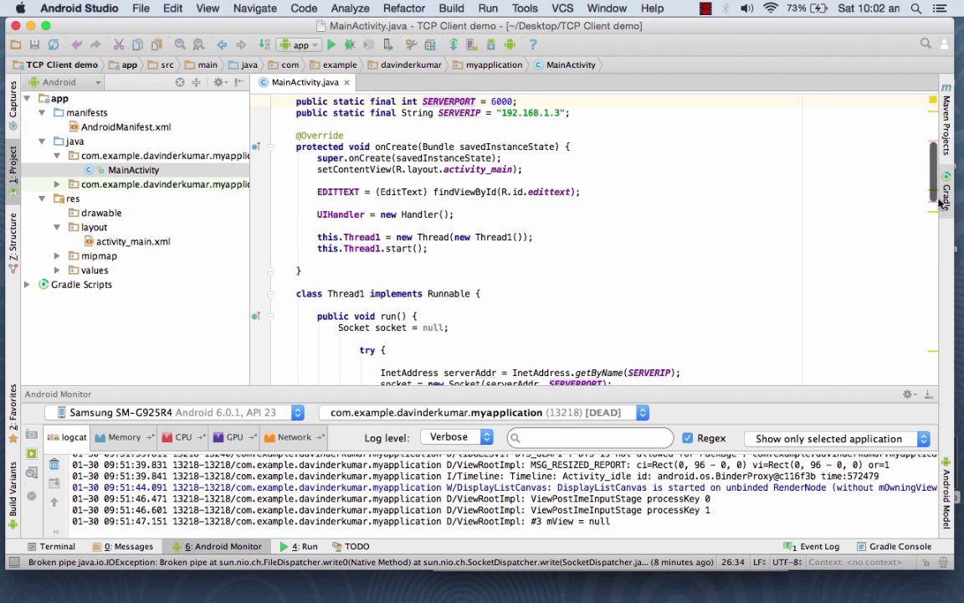
scroll(down, 3)
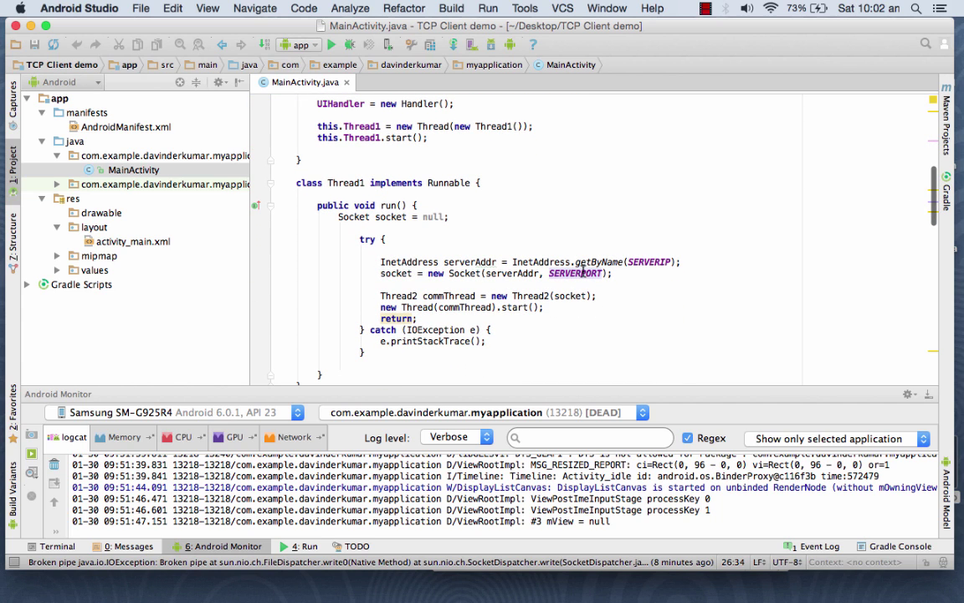
mouse_move(475, 253)
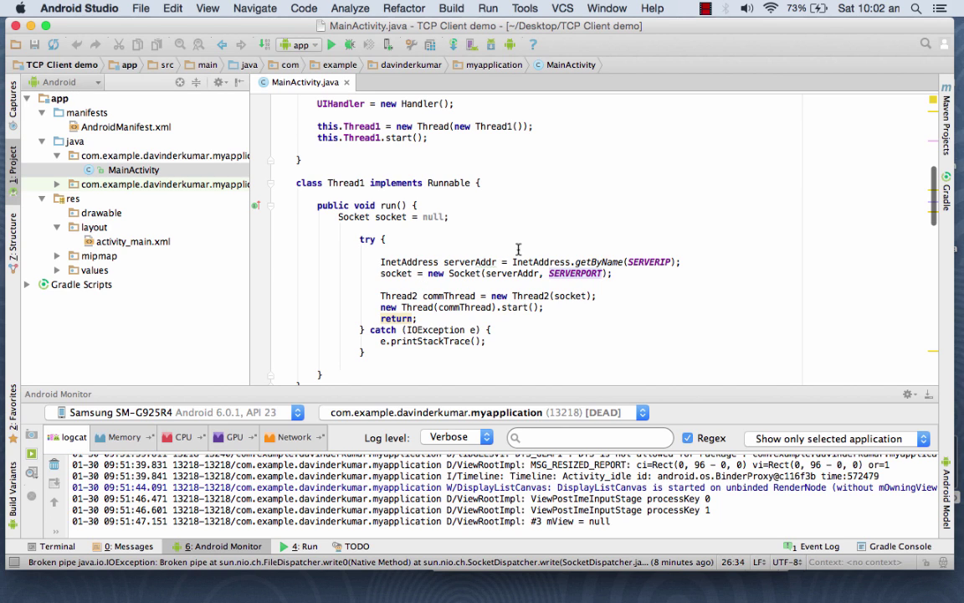
mouse_move(418, 297)
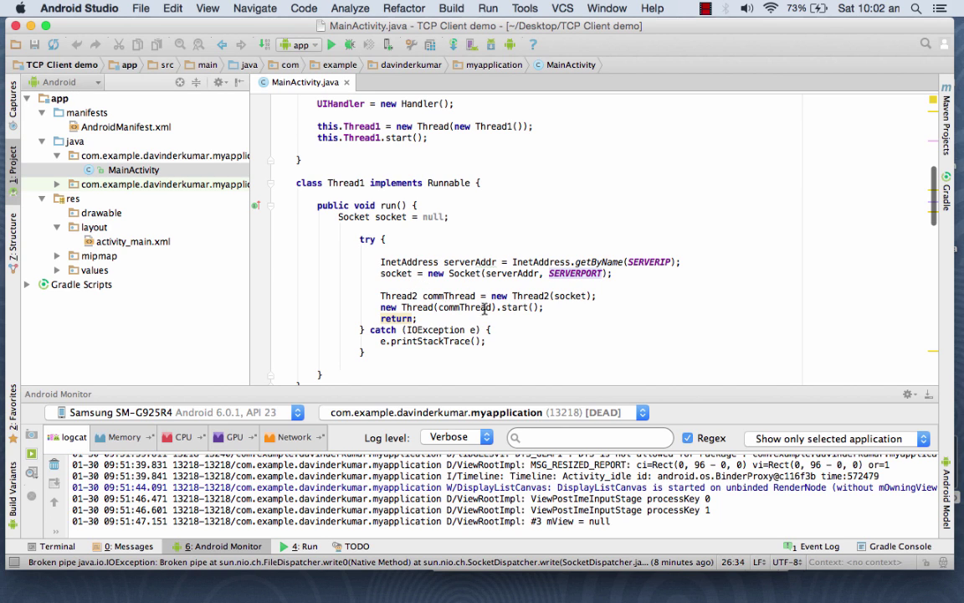
mouse_move(935, 190)
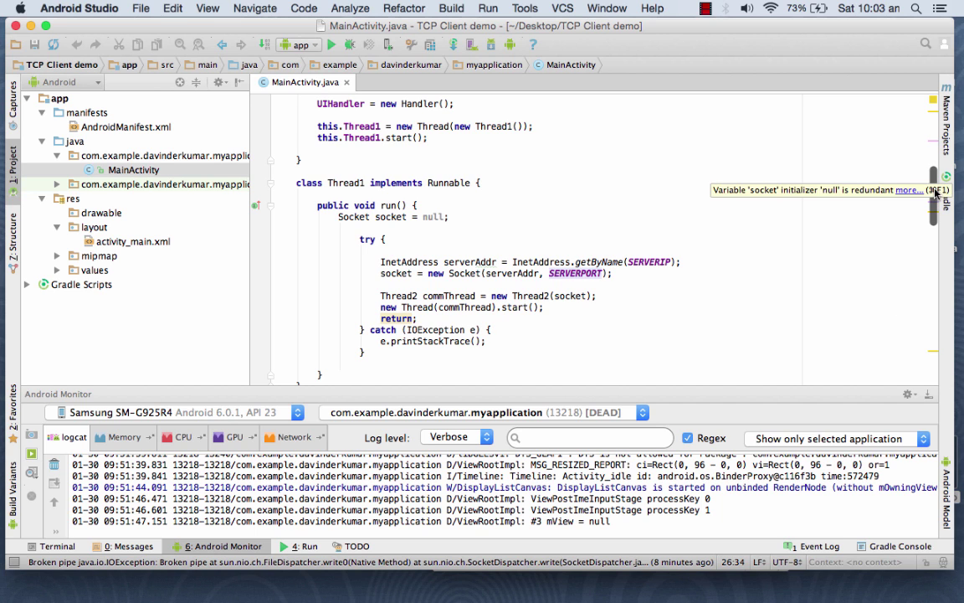
mouse_move(935, 221)
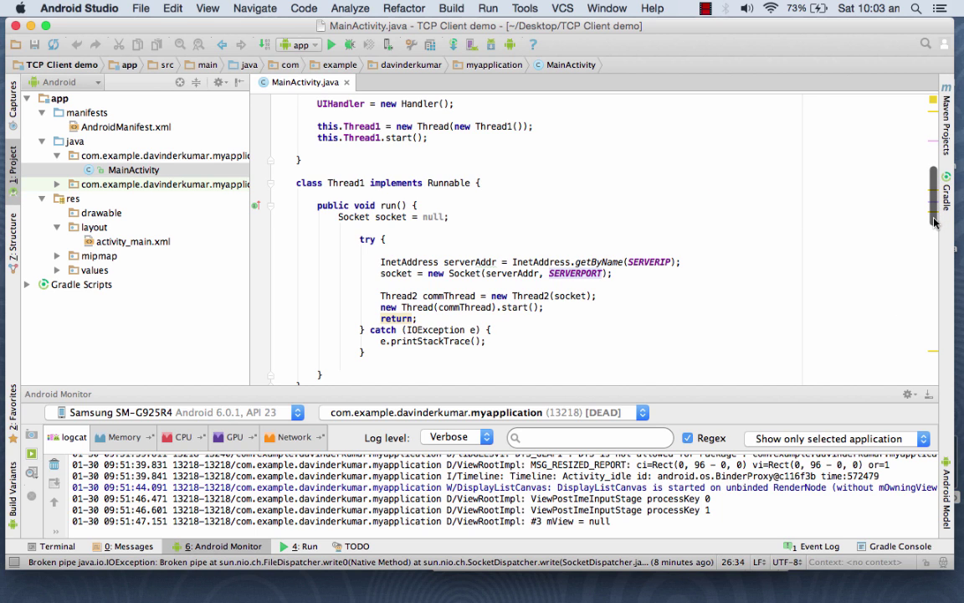
scroll(down, 3)
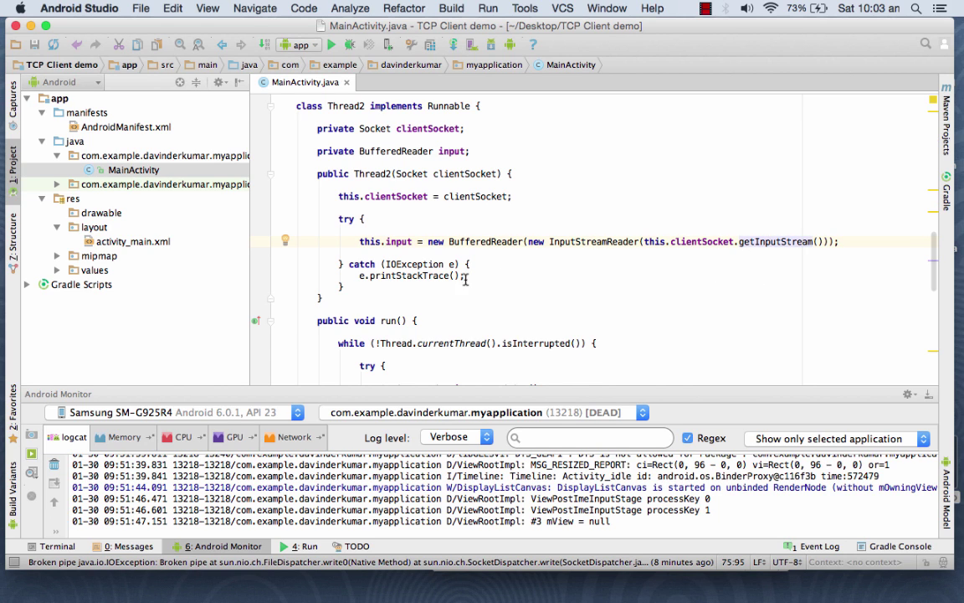
scroll(down, 3)
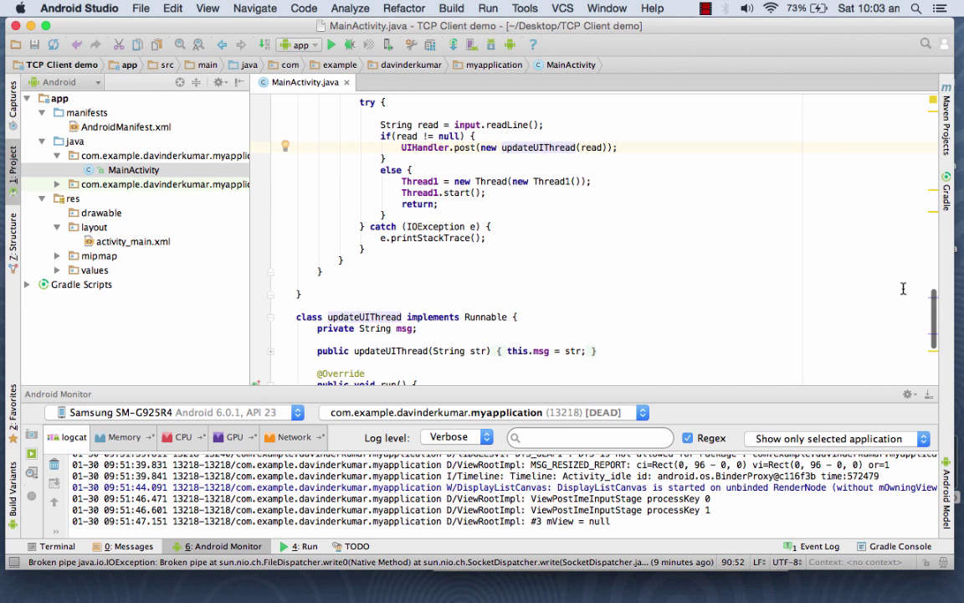
- Edit the updateUIThread message label from 'Client Says: ' to 'Server Says: '
scroll(down, 3)
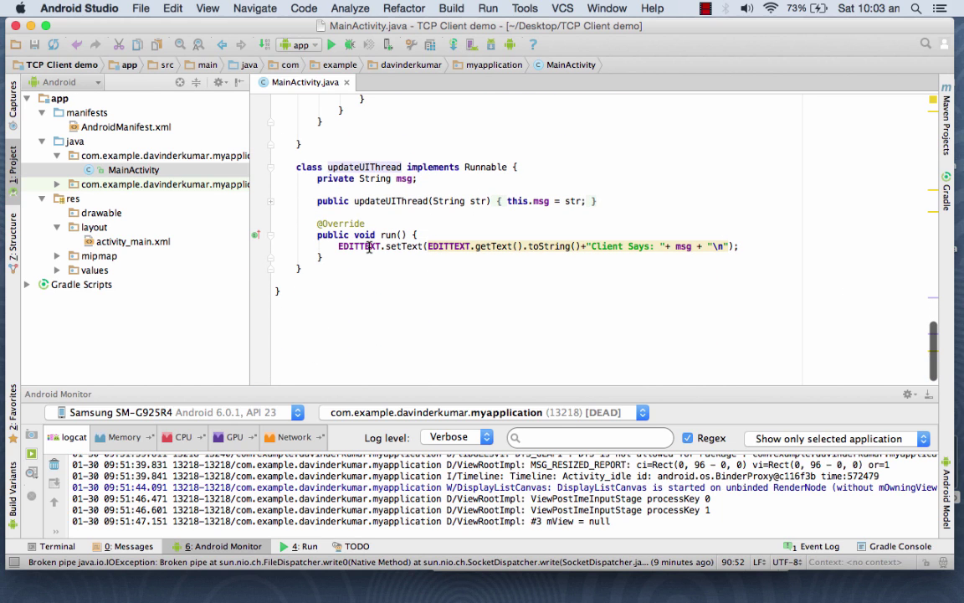
mouse_move(628, 256)
text(S)
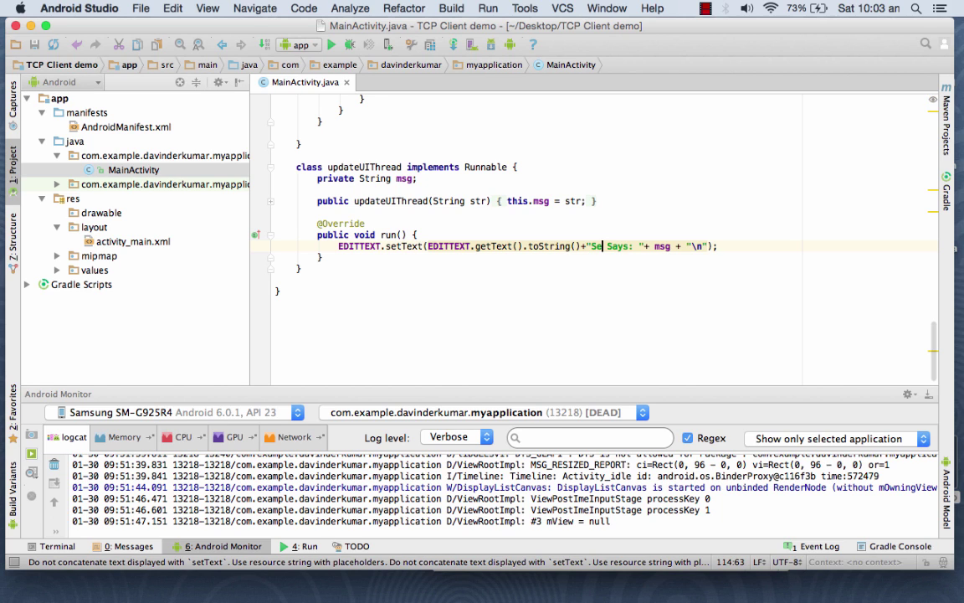
text(rver)
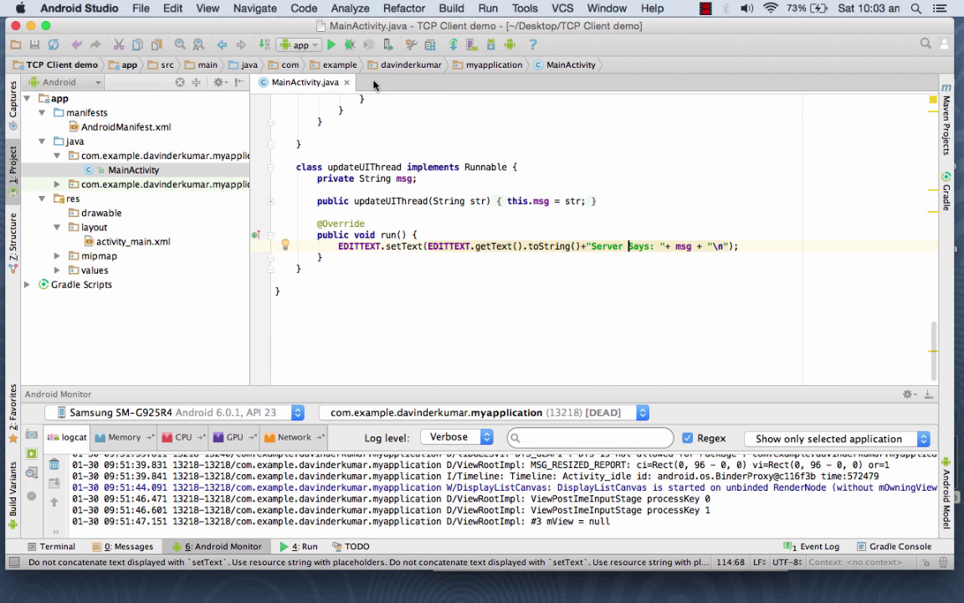
mouse_move(329, 44)
text(S)
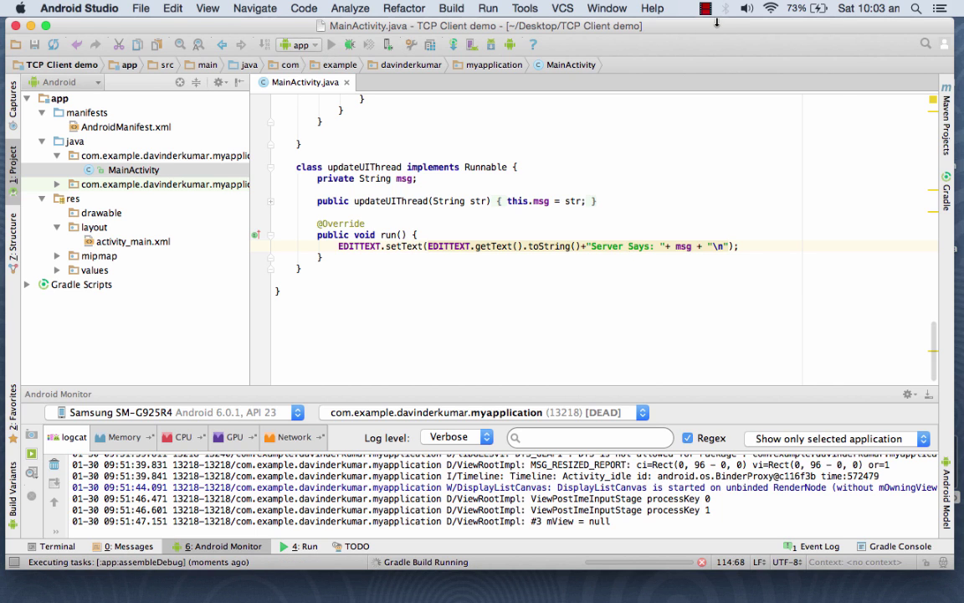
- Bring DroidAtScreen's mirrored server and client phone windows to the front
click(706, 8)
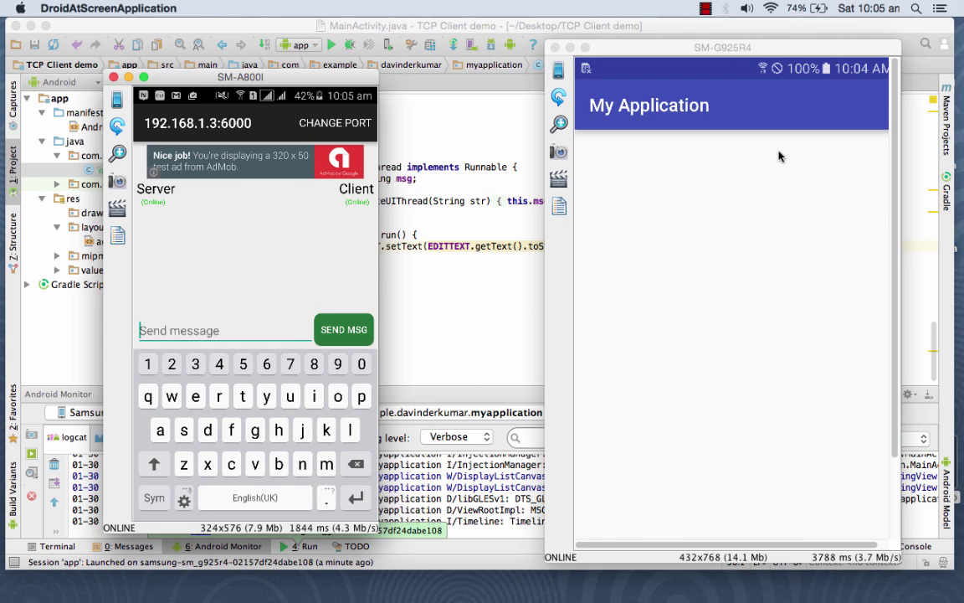
mouse_move(617, 232)
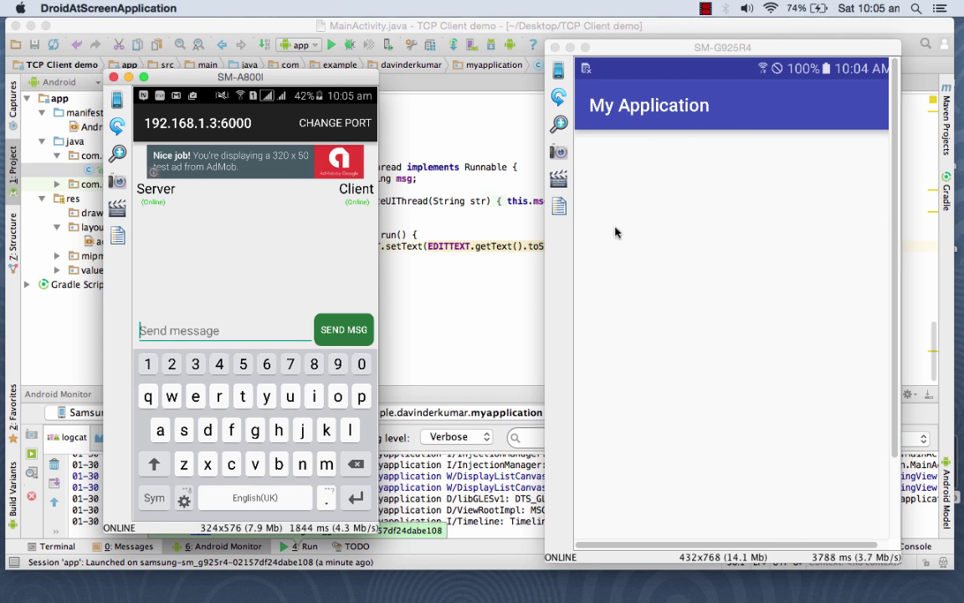
mouse_move(721, 124)
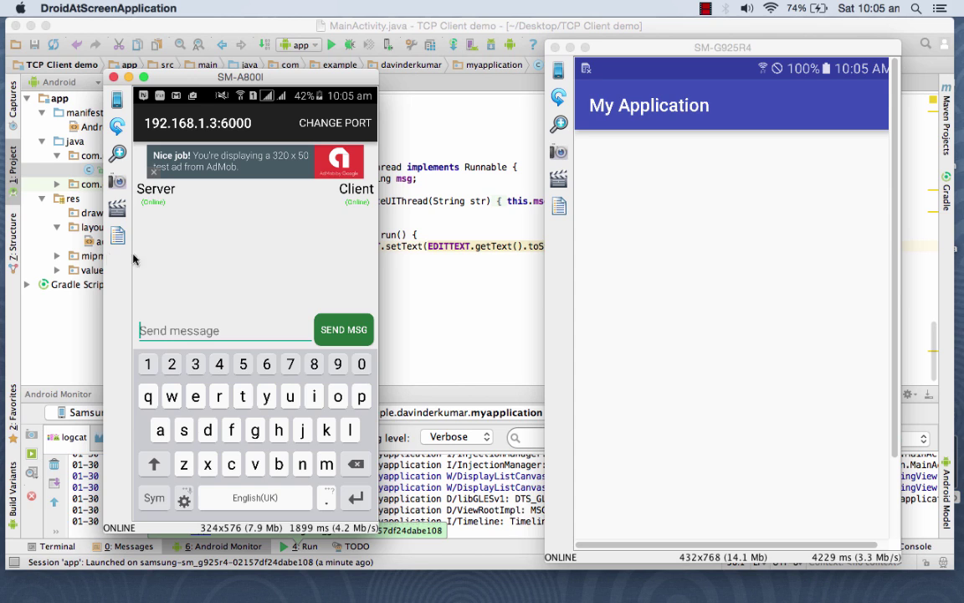
mouse_move(185, 346)
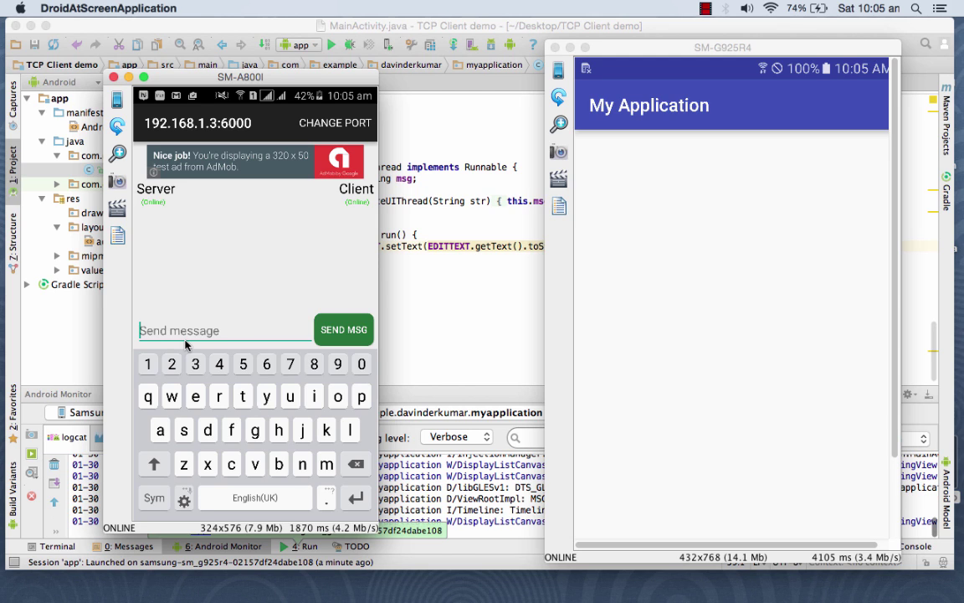
- Type 'hi' in the server phone's message box and send it to the client
text(h)
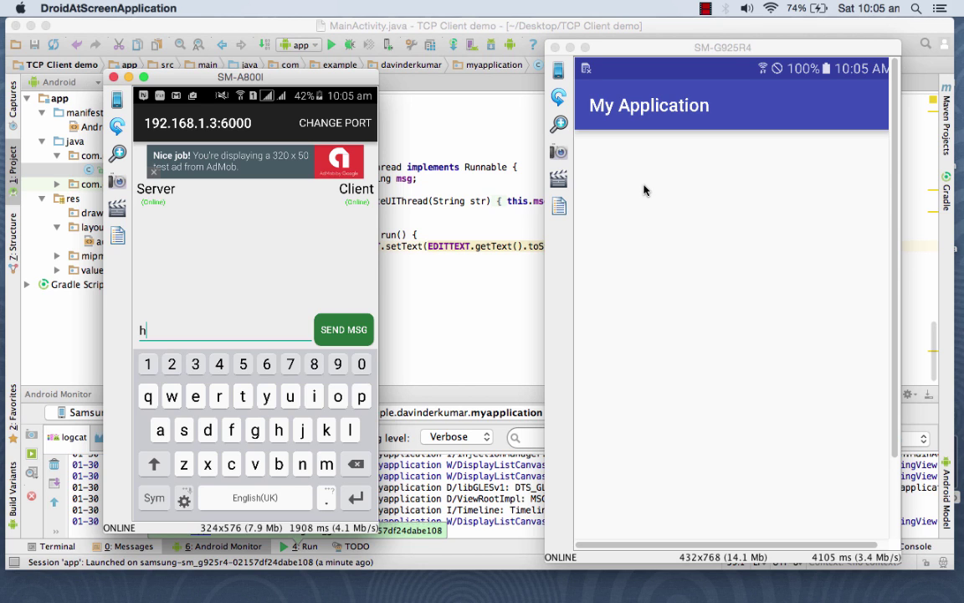
click(343, 329)
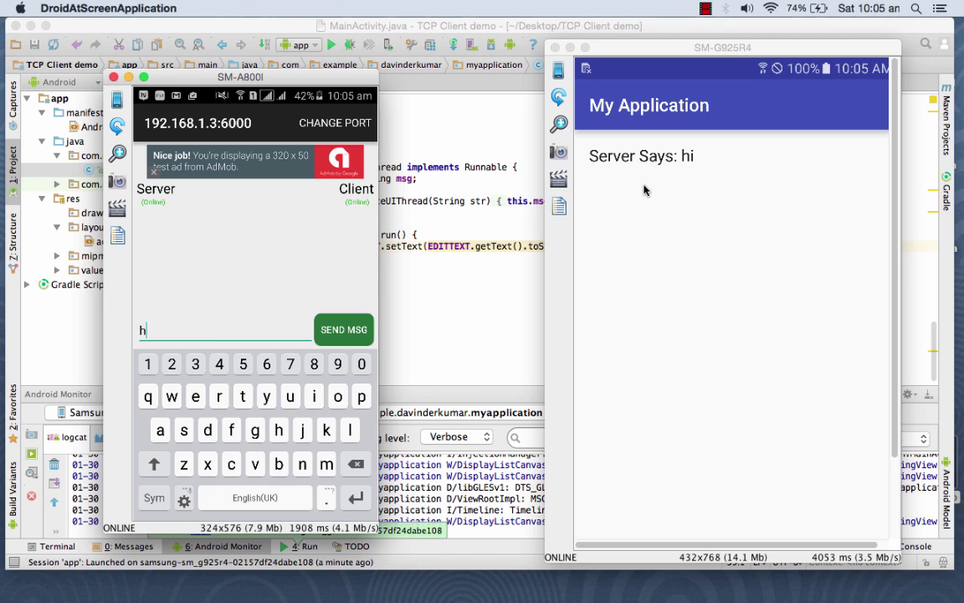
click(343, 329)
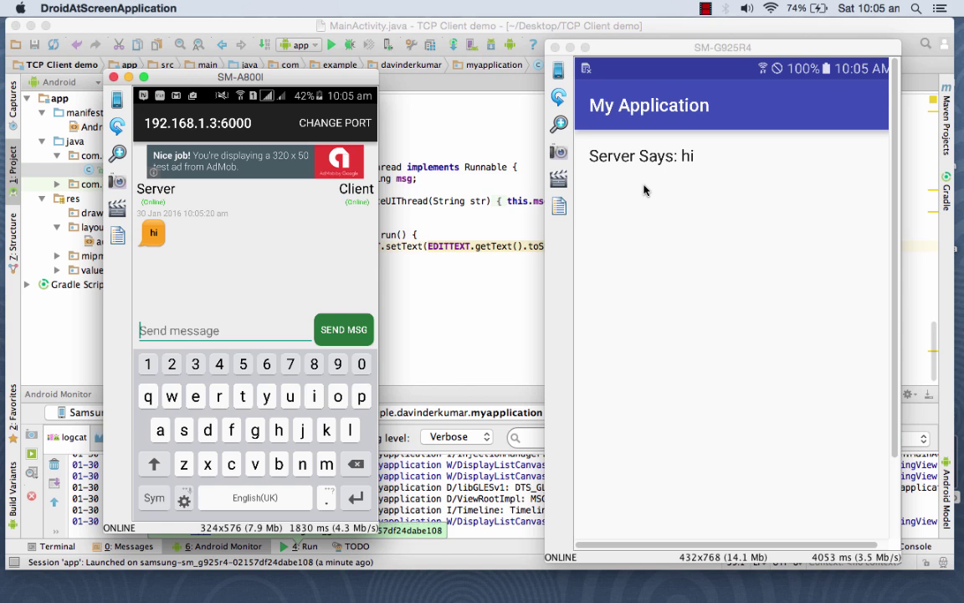